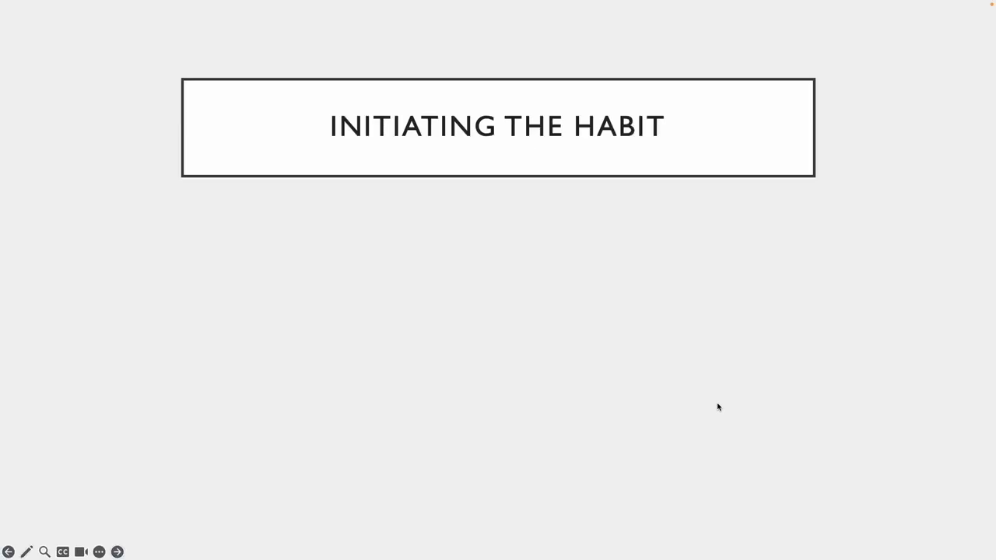
Advance the slideshow to reveal the bullet 'Make the intention so obvious, you cant wait to do it!'
{"action": "left_click", "coordinate": [116, 551]}
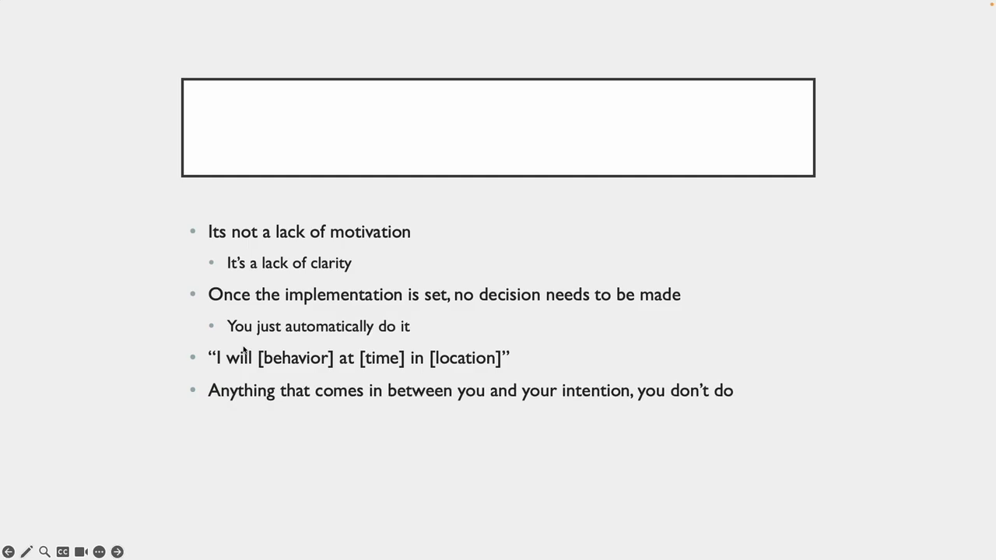
{"action": "mouse_move", "coordinate": [260, 332]}
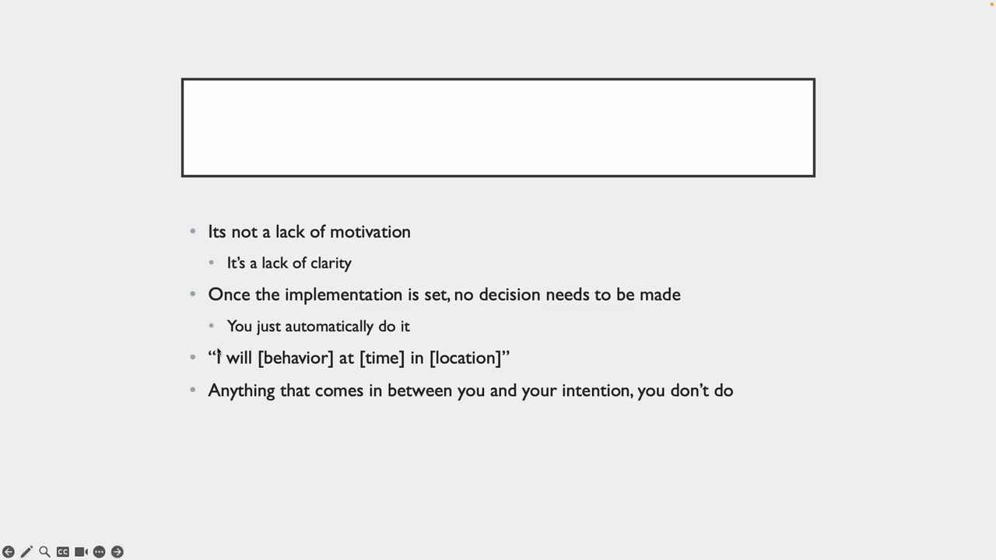
{"action": "mouse_move", "coordinate": [265, 432]}
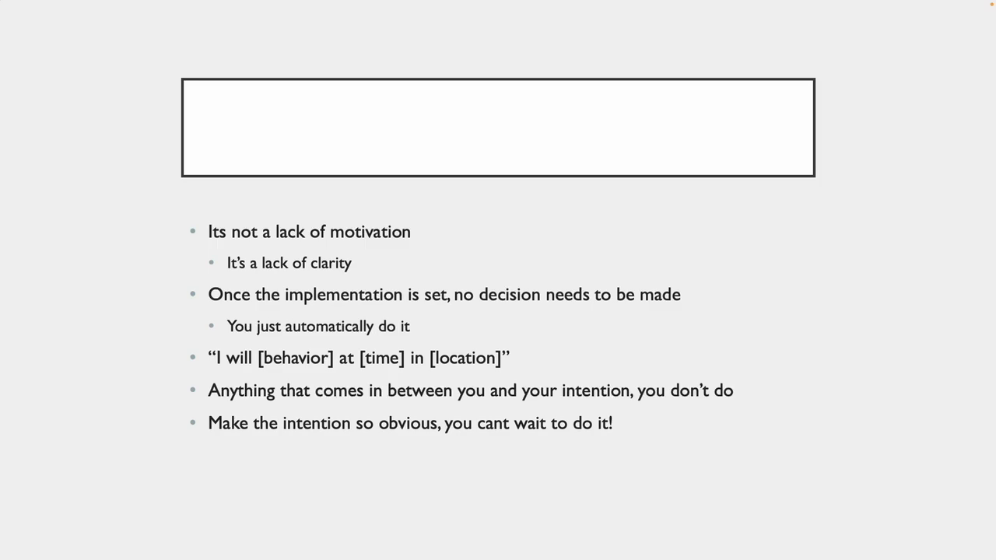
{"action": "left_click", "coordinate": [116, 551]}
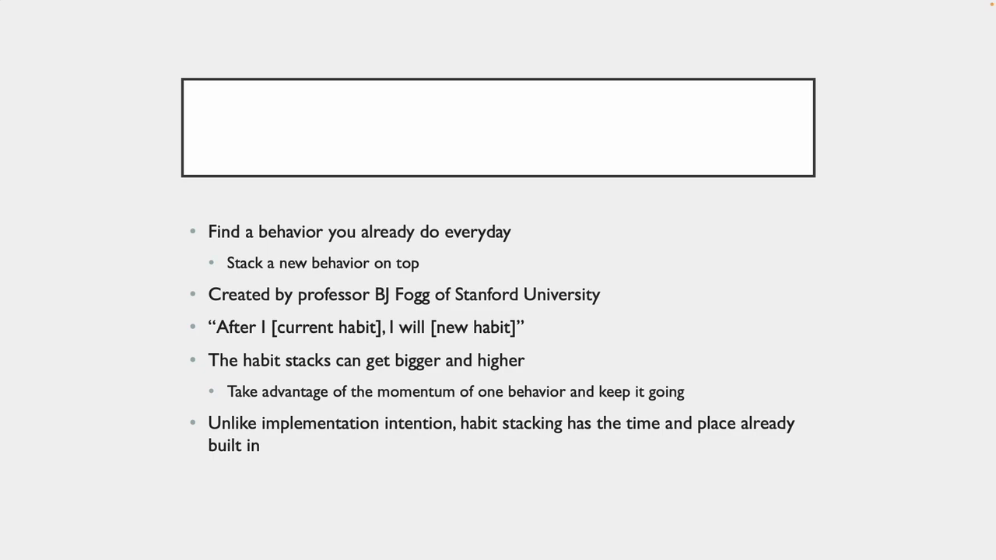
{"action": "key", "text": "right"}
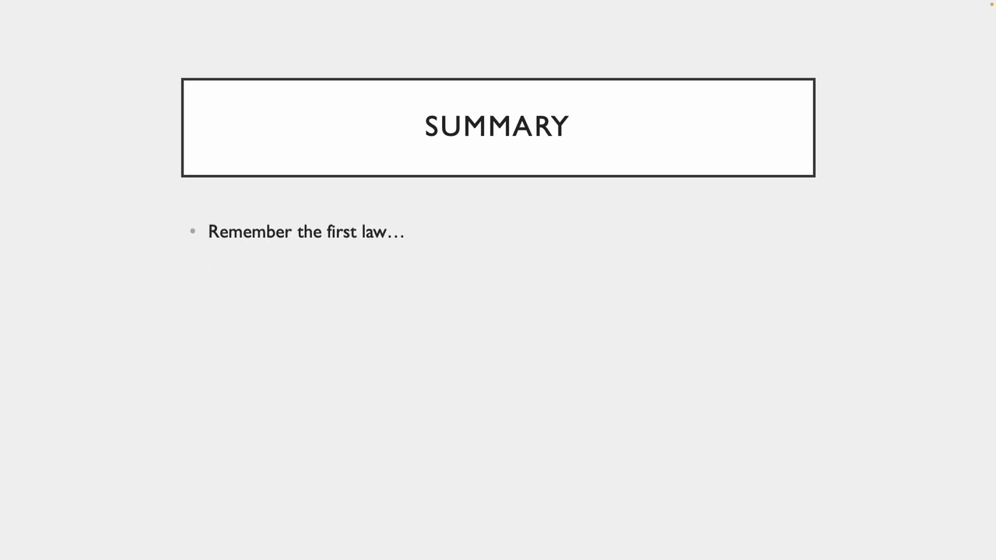